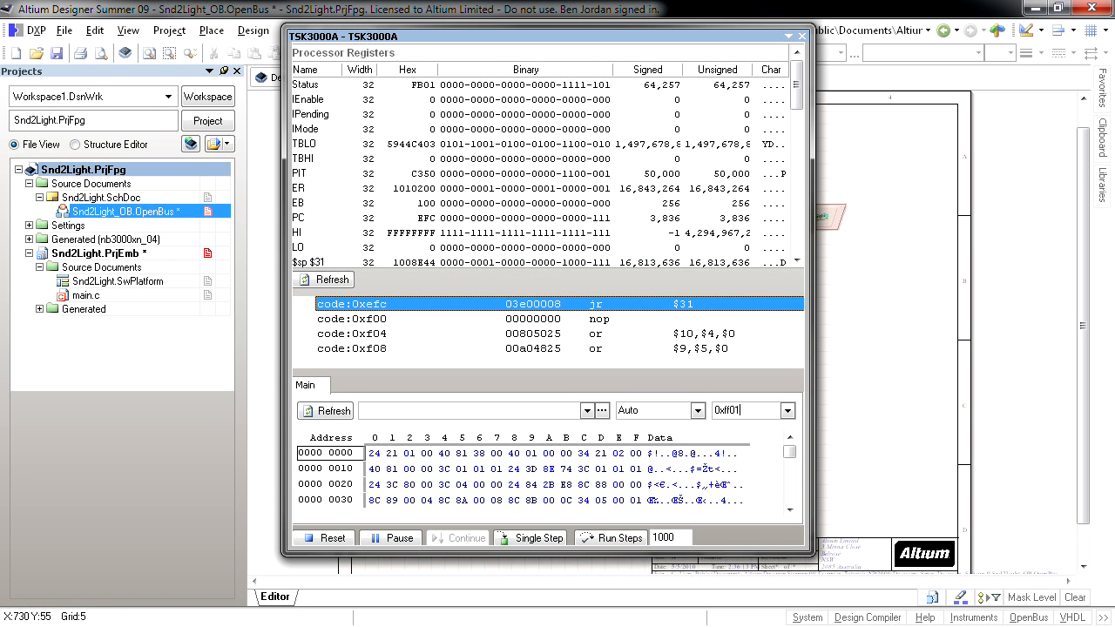
Enter address 0x000000 in the TSK3000A memory view to show memory from there
{"action": "type", "text": "0x000000"}
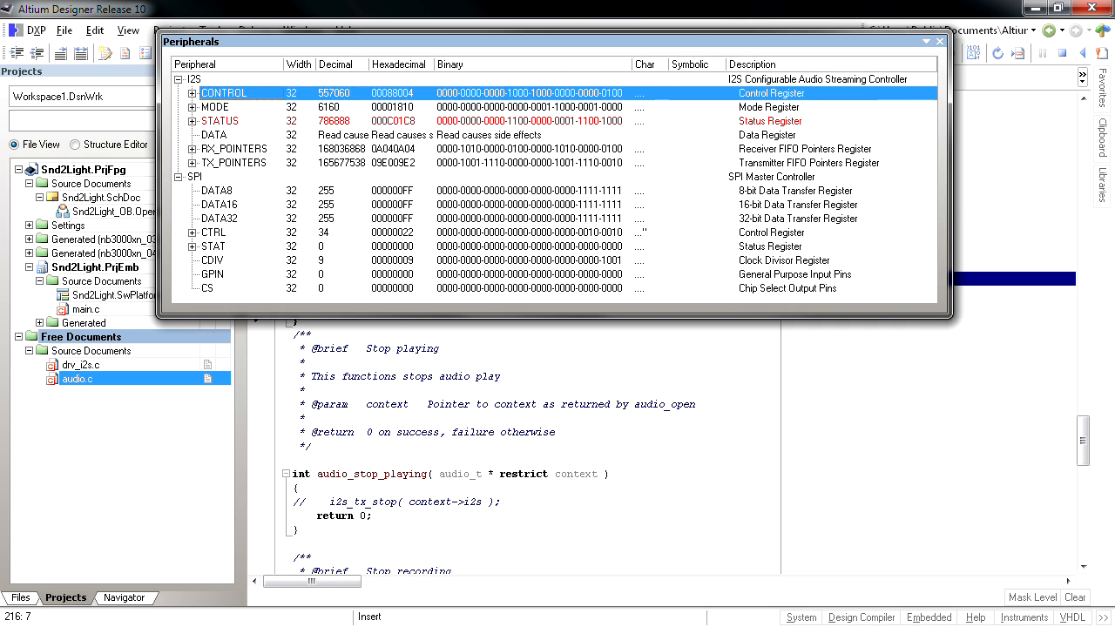
Expand the I2S MODE and CONTROL registers into their named bit fields
{"action": "left_click", "coordinate": [193, 107]}
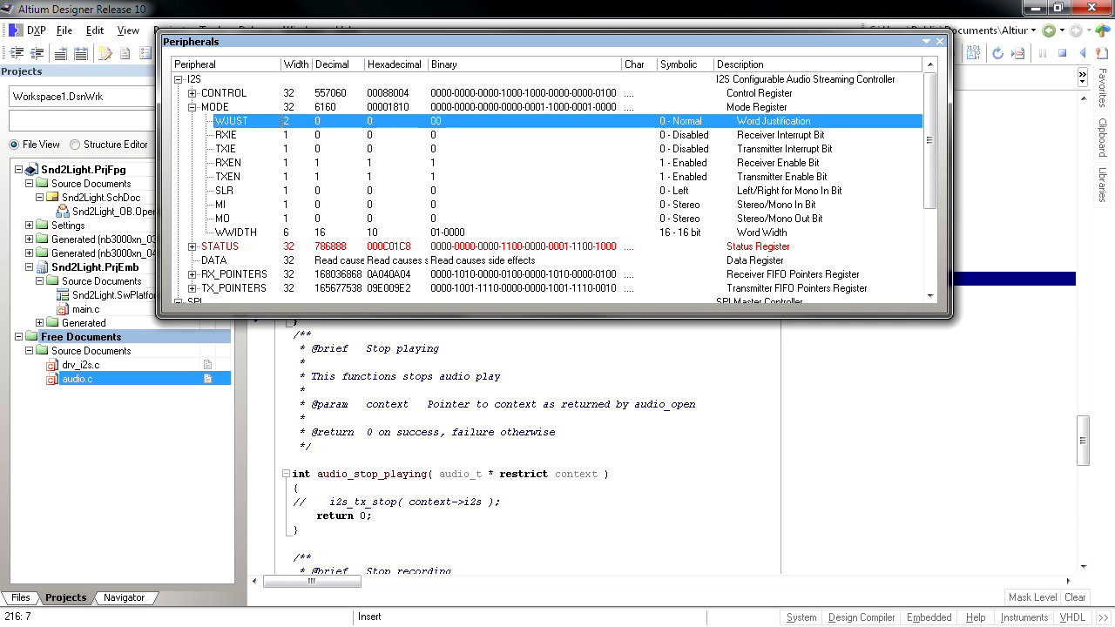
{"action": "left_click", "coordinate": [226, 190]}
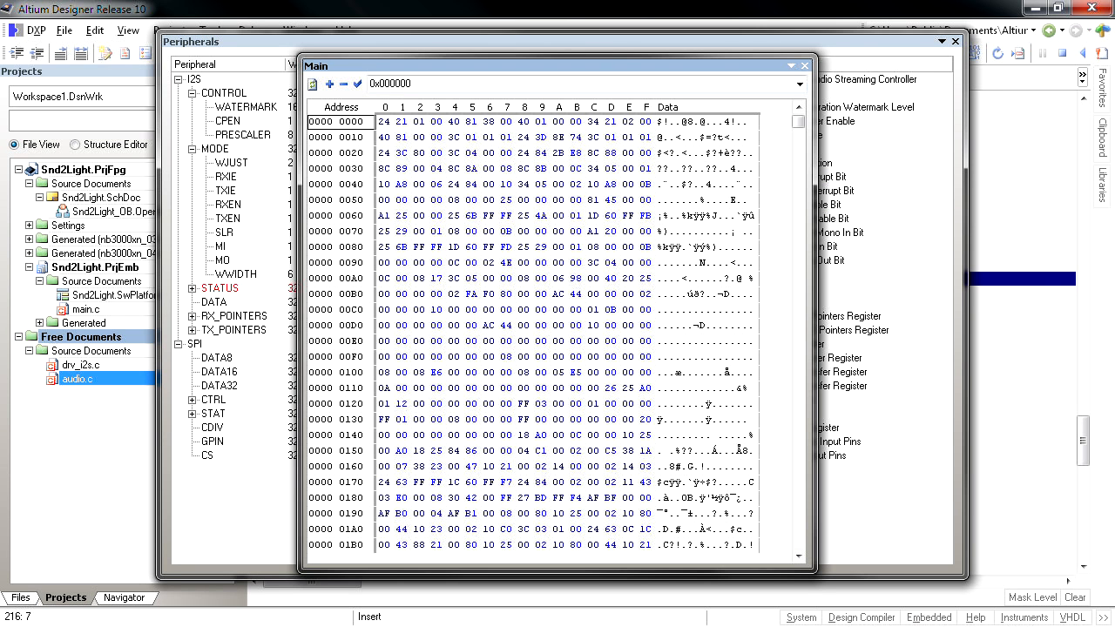
Look up address 0xFF010000 in the Main memory panel
{"action": "type", "text": "0xFF010000"}
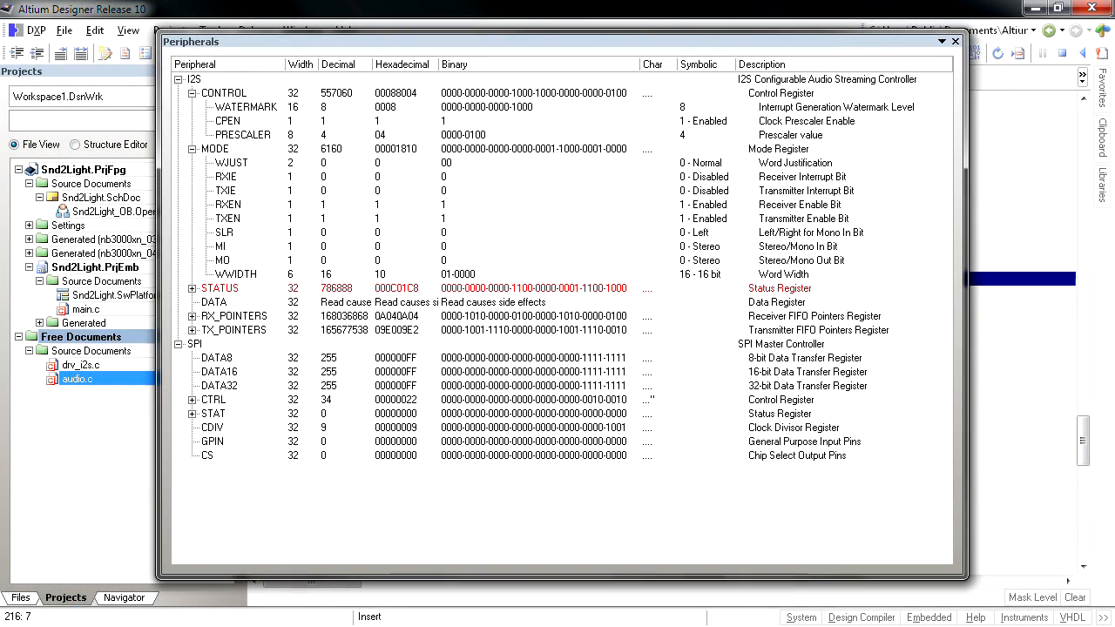
Set CONTROL WATERMARK to 40, check the WWIDTH and MO options, and copy STATUS to the clipboard
{"action": "left_click", "coordinate": [244, 106]}
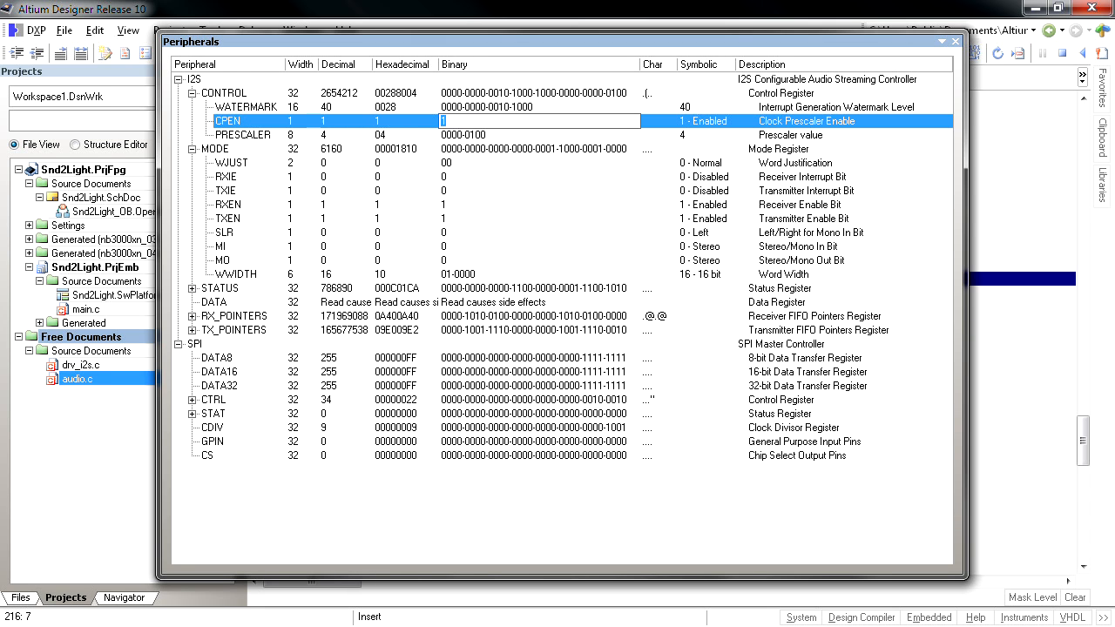
{"action": "left_click", "coordinate": [727, 273]}
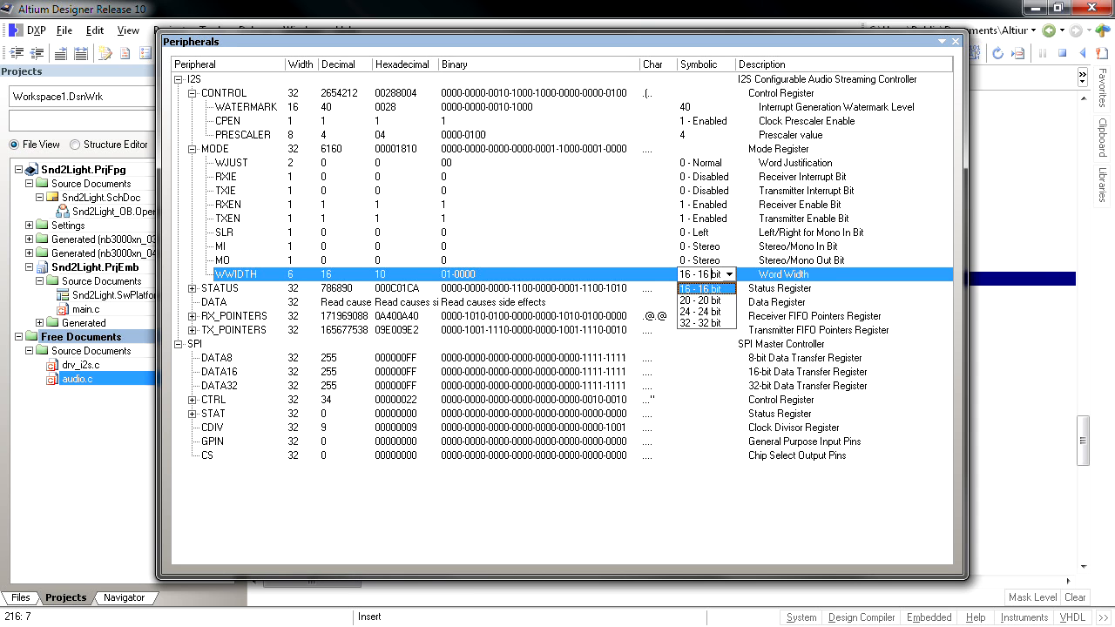
{"action": "left_click", "coordinate": [244, 259]}
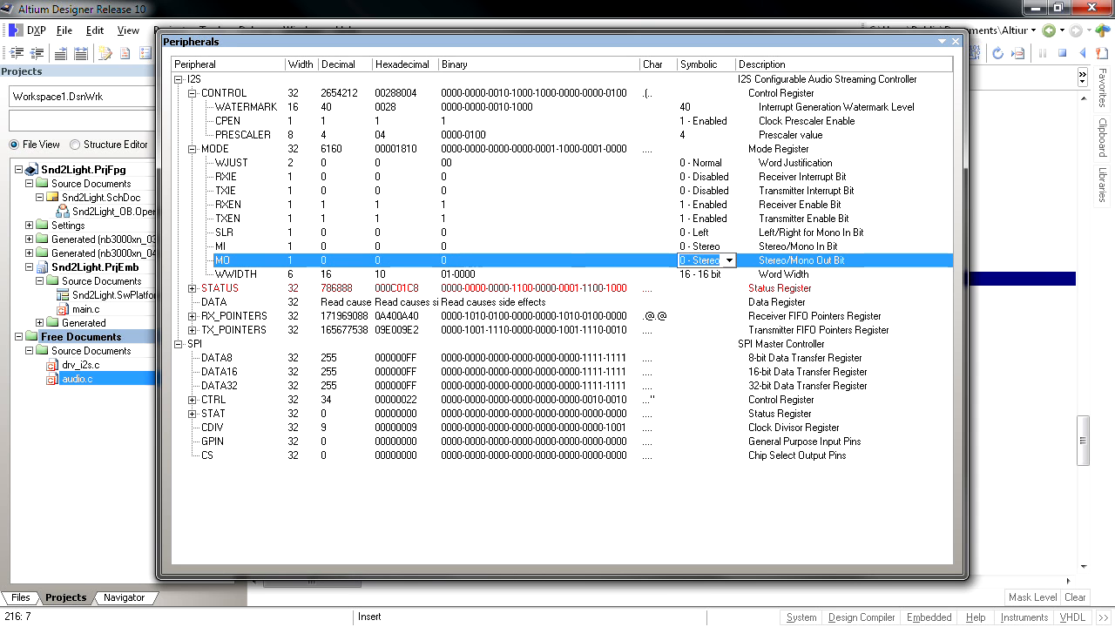
{"action": "right_click", "coordinate": [231, 163]}
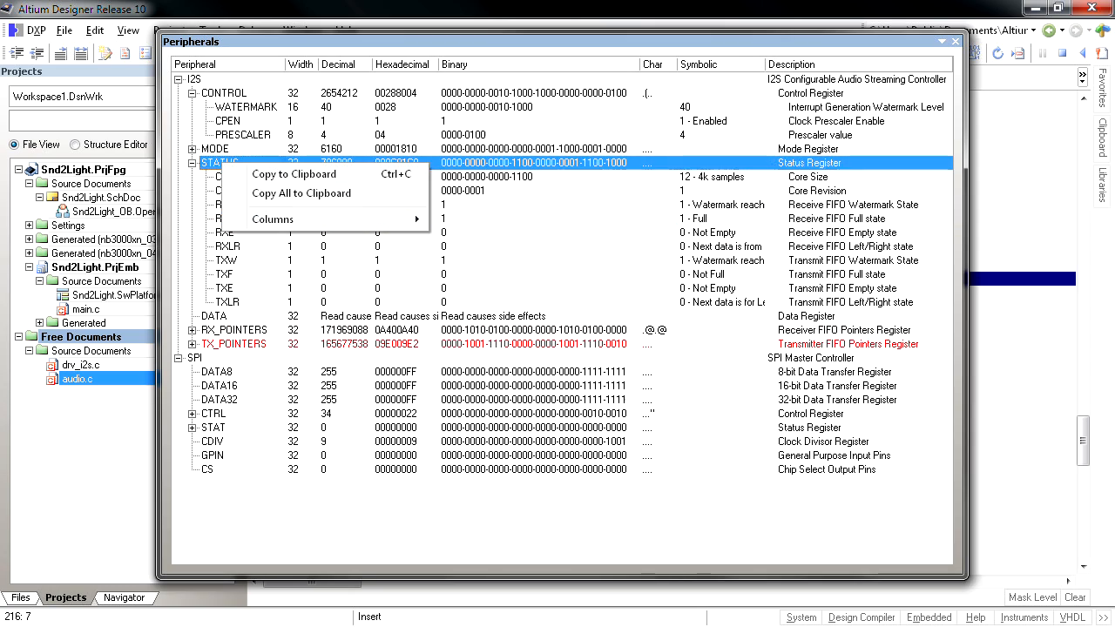